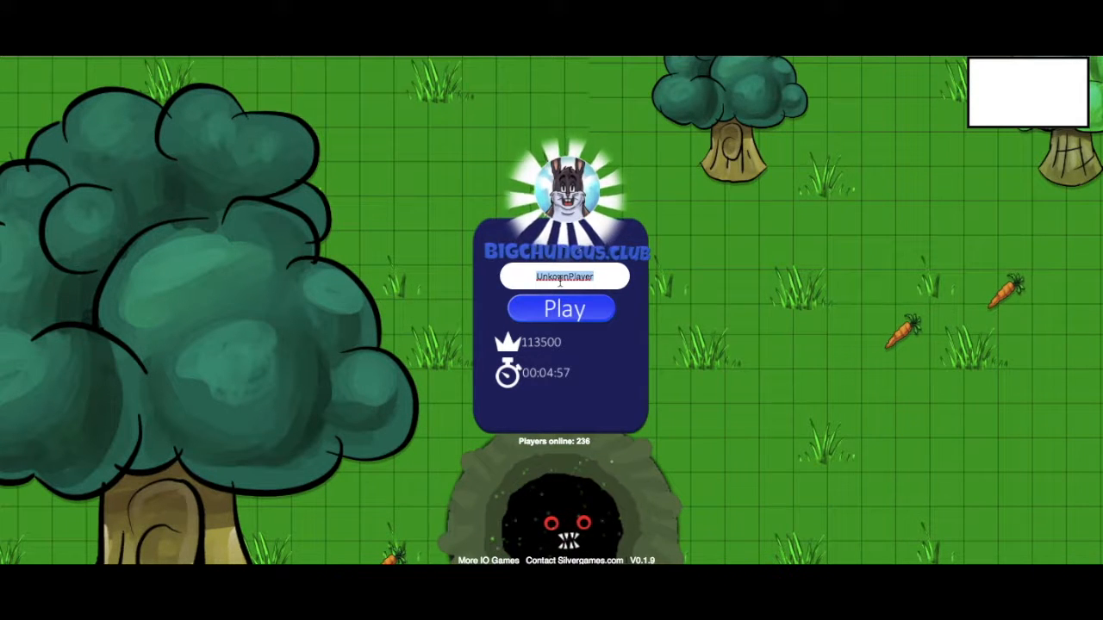
Enter the nickname 'Big Chungus' and start a match, playing until Match Stats appear.
{"action": "type", "text": "Bi"}
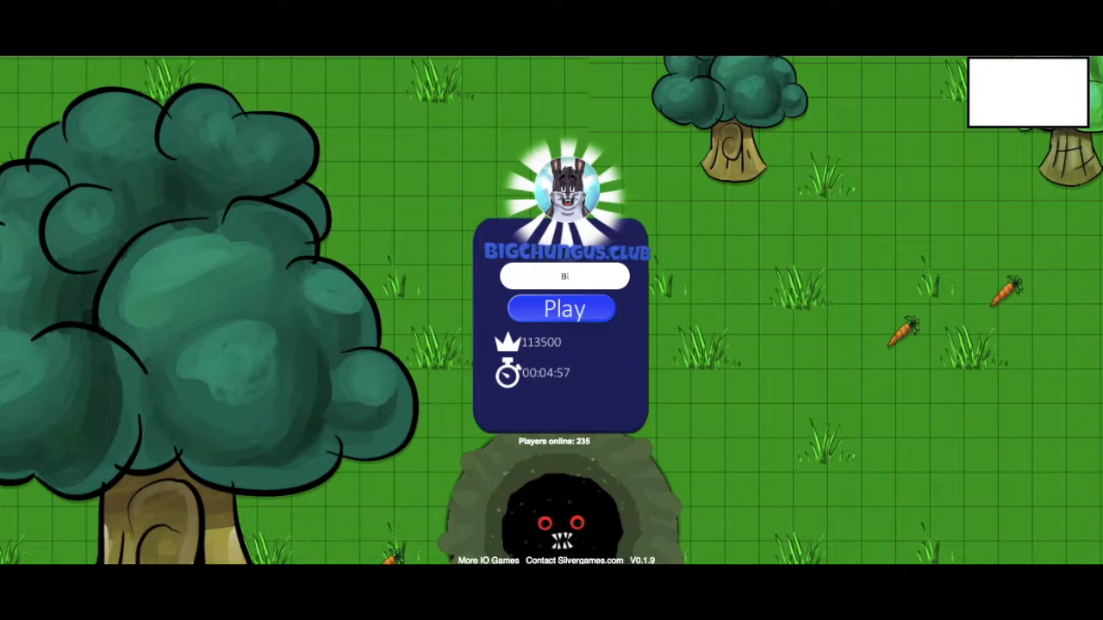
{"action": "type", "text": "Big Chungus"}
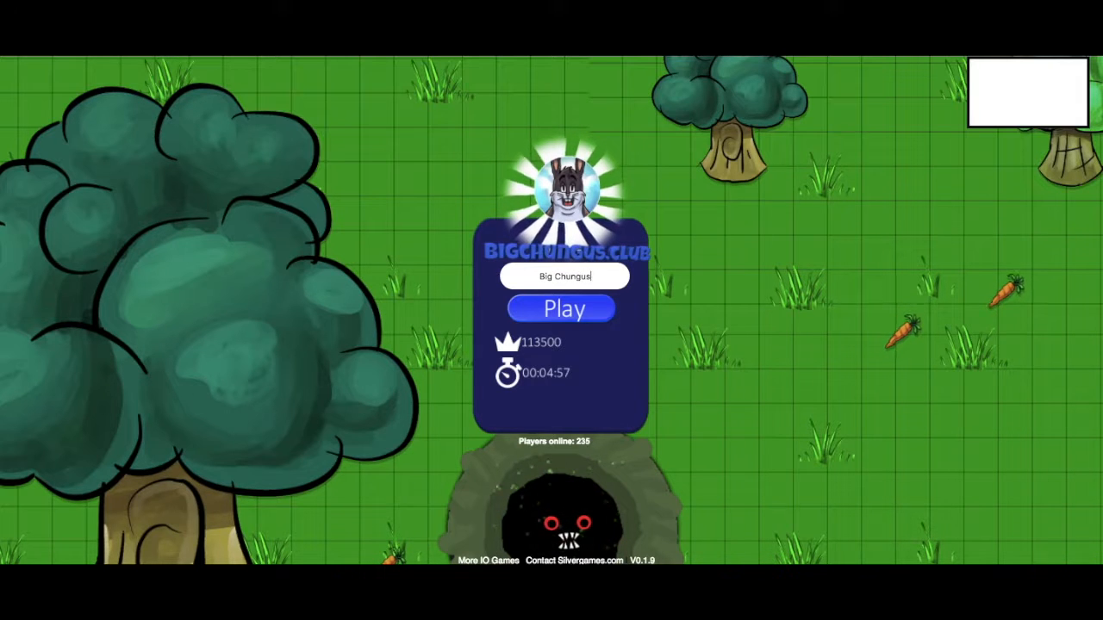
{"action": "left_click", "coordinate": [559, 309]}
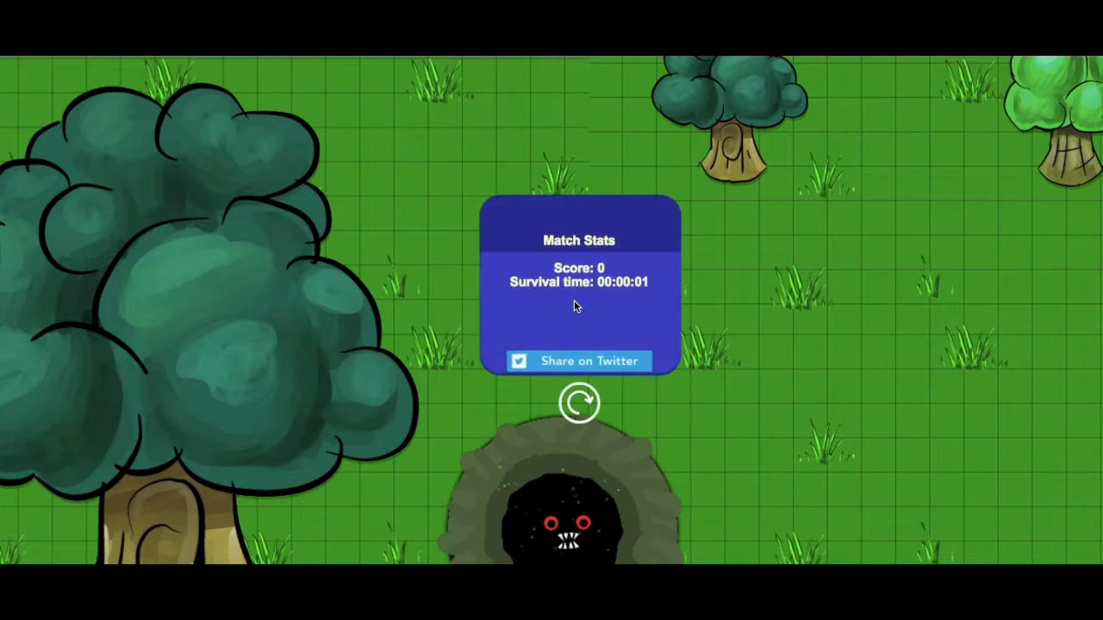
Play more Big Chungus rounds from the start screen, returning to the menu after each.
{"action": "left_click", "coordinate": [578, 402]}
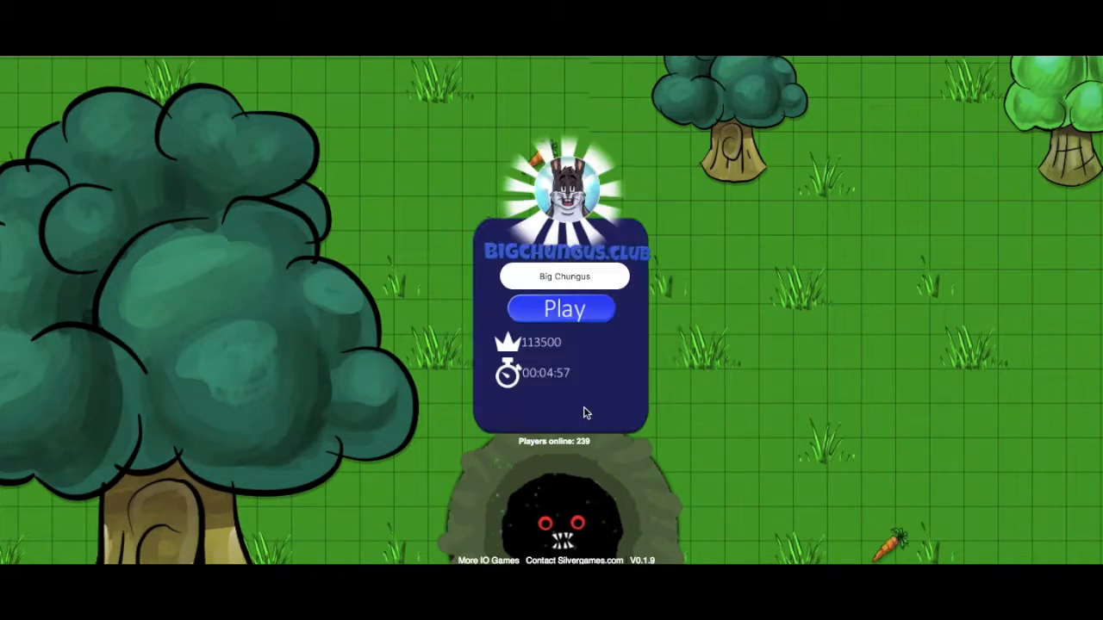
{"action": "left_click", "coordinate": [561, 308]}
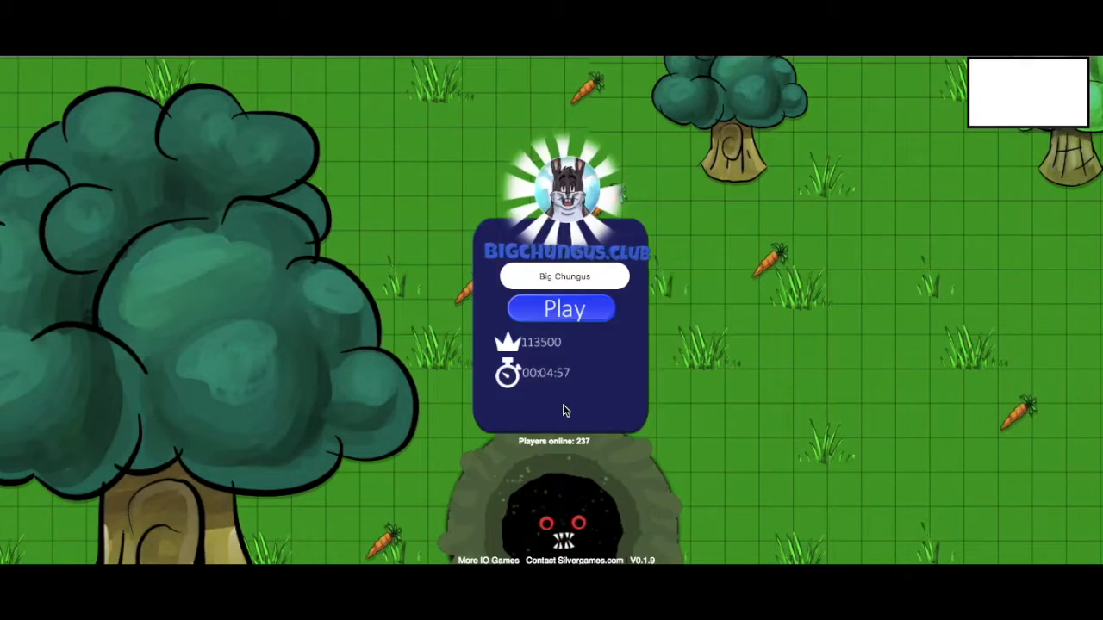
{"action": "left_click", "coordinate": [561, 307]}
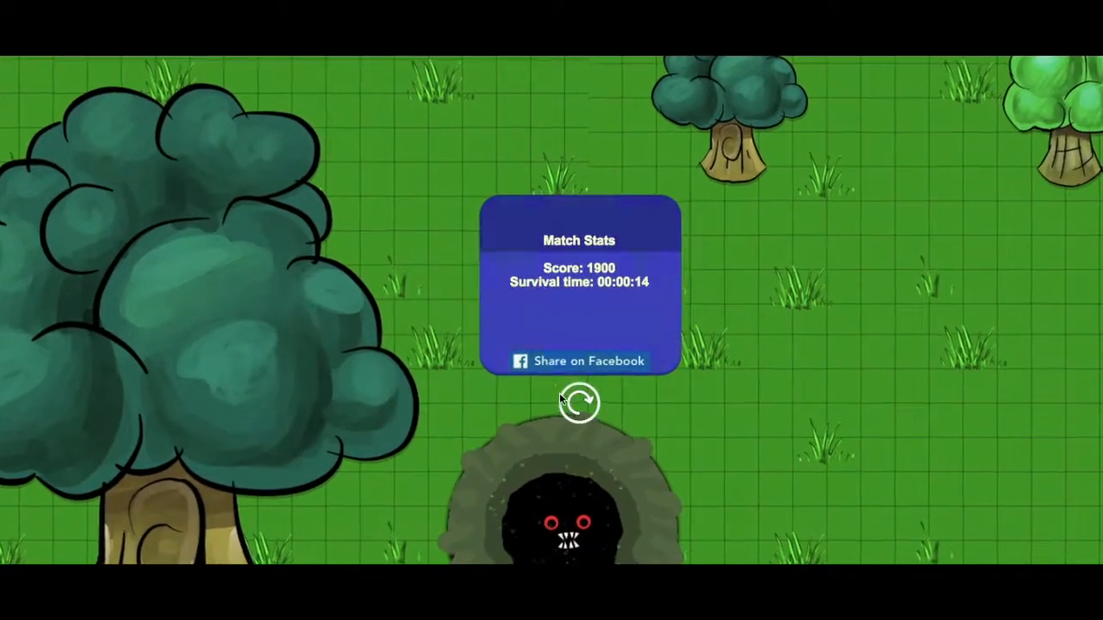
{"action": "left_click", "coordinate": [580, 403]}
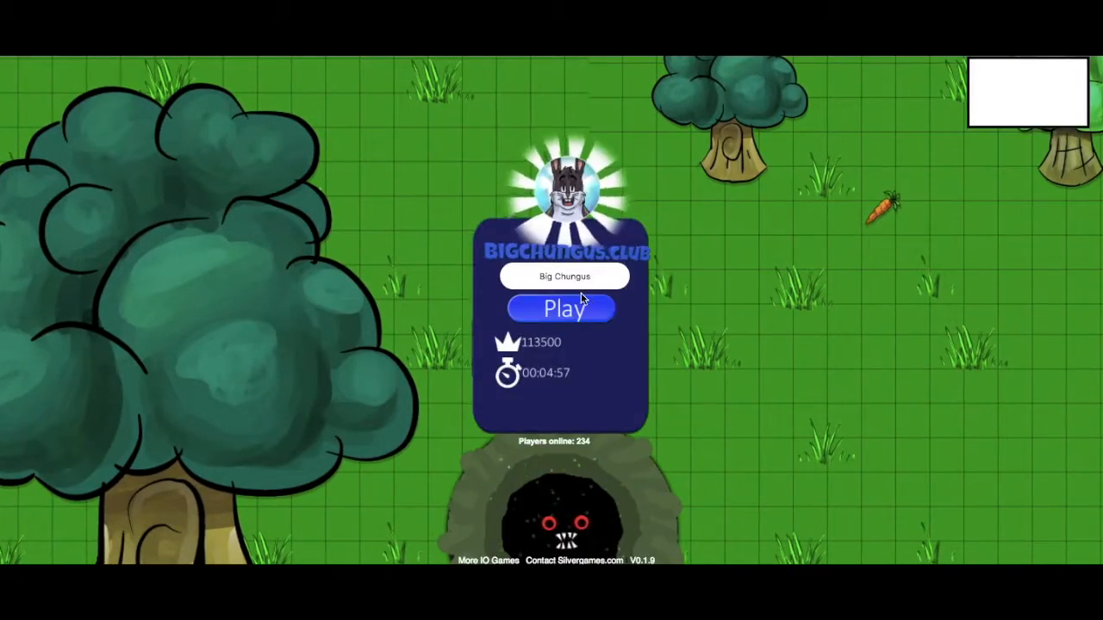
{"action": "left_click", "coordinate": [561, 309]}
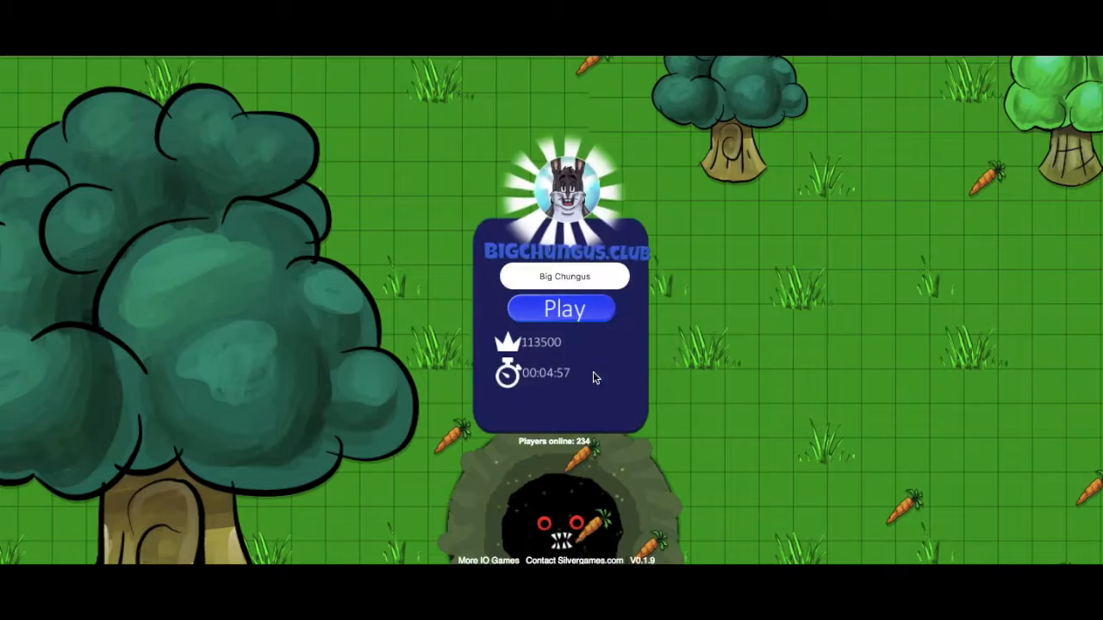
{"action": "left_click", "coordinate": [561, 308]}
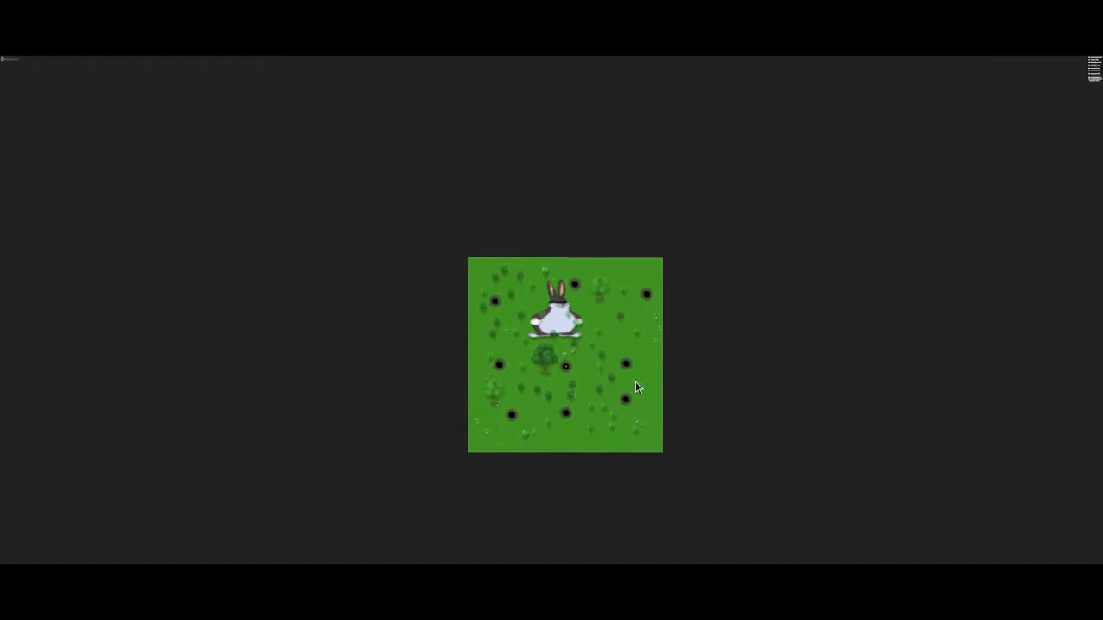
Step Chrome's page zoom down to 125% from the browser menu.
{"action": "left_click", "coordinate": [1093, 65]}
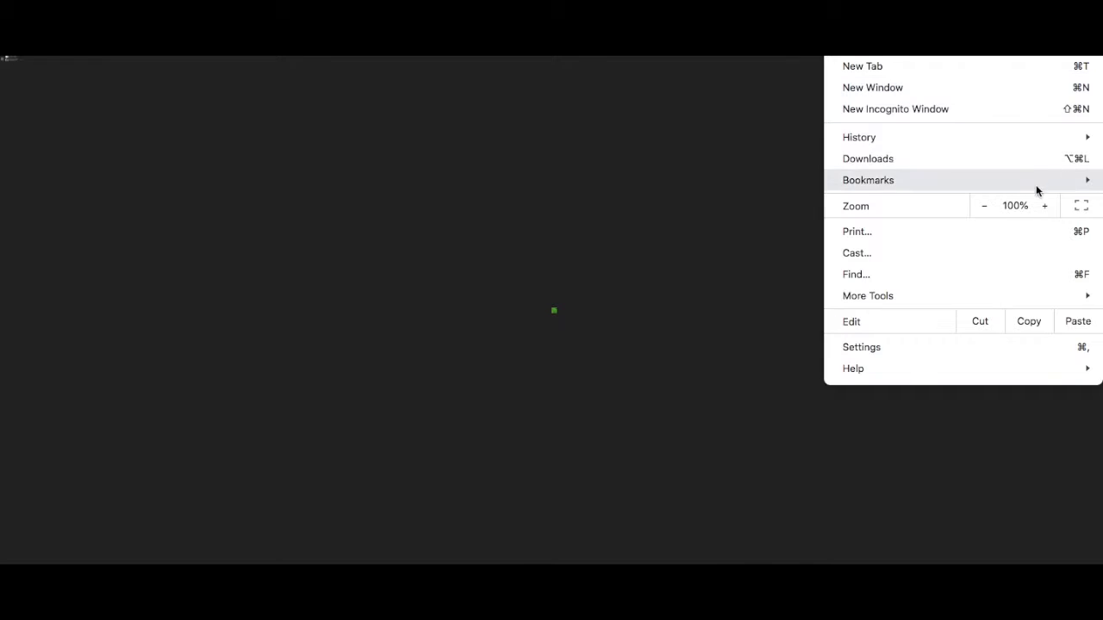
{"action": "left_click", "coordinate": [1045, 205]}
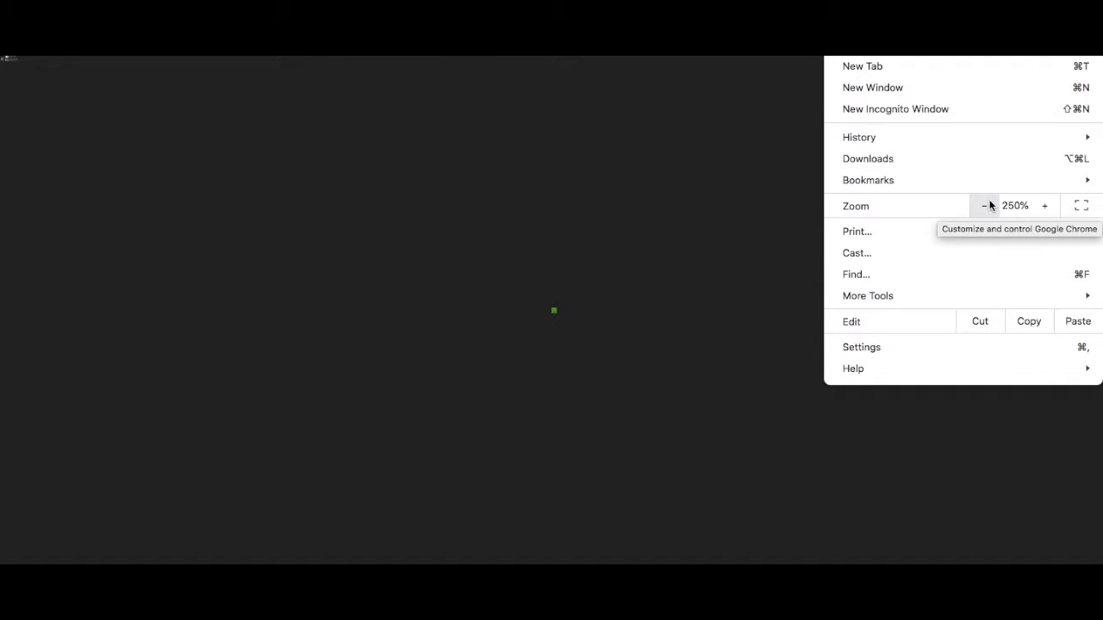
{"action": "left_click", "coordinate": [984, 205]}
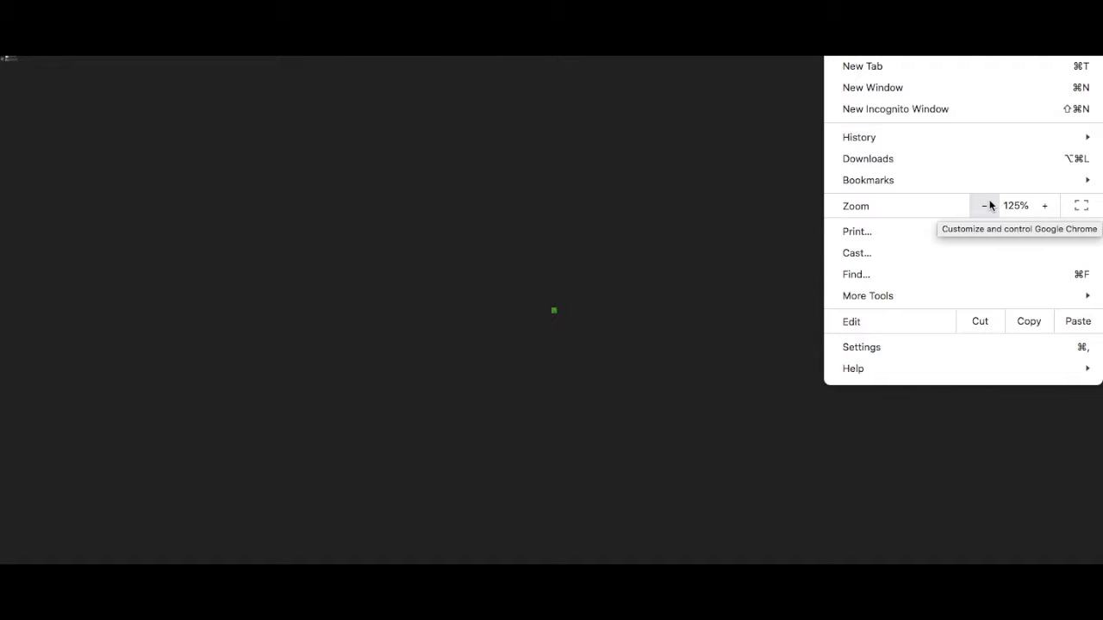